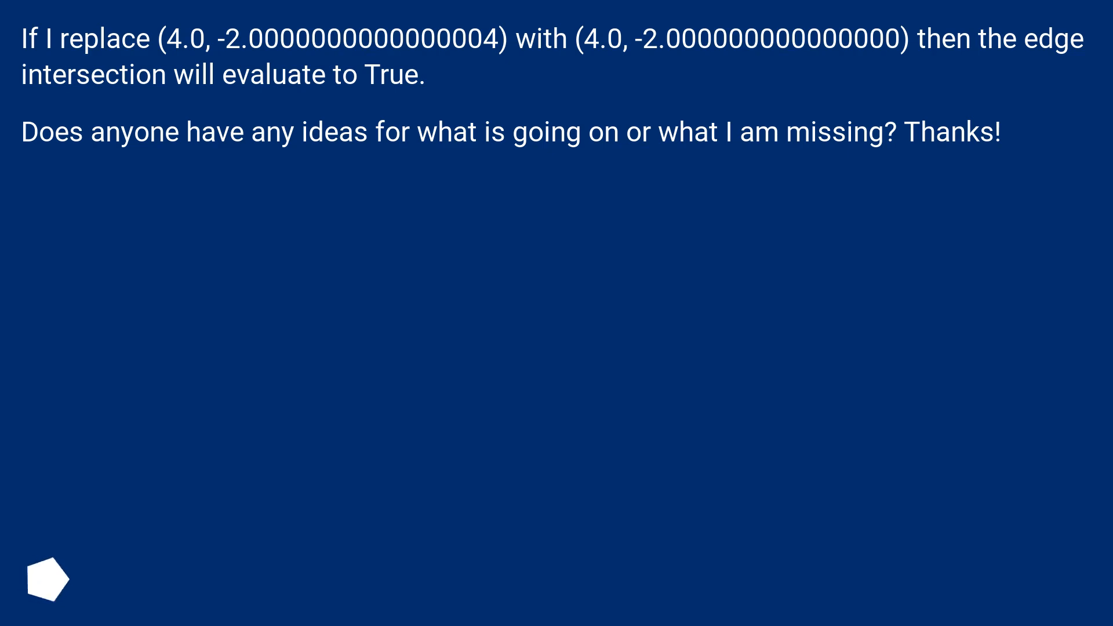
scroll(down, 3)
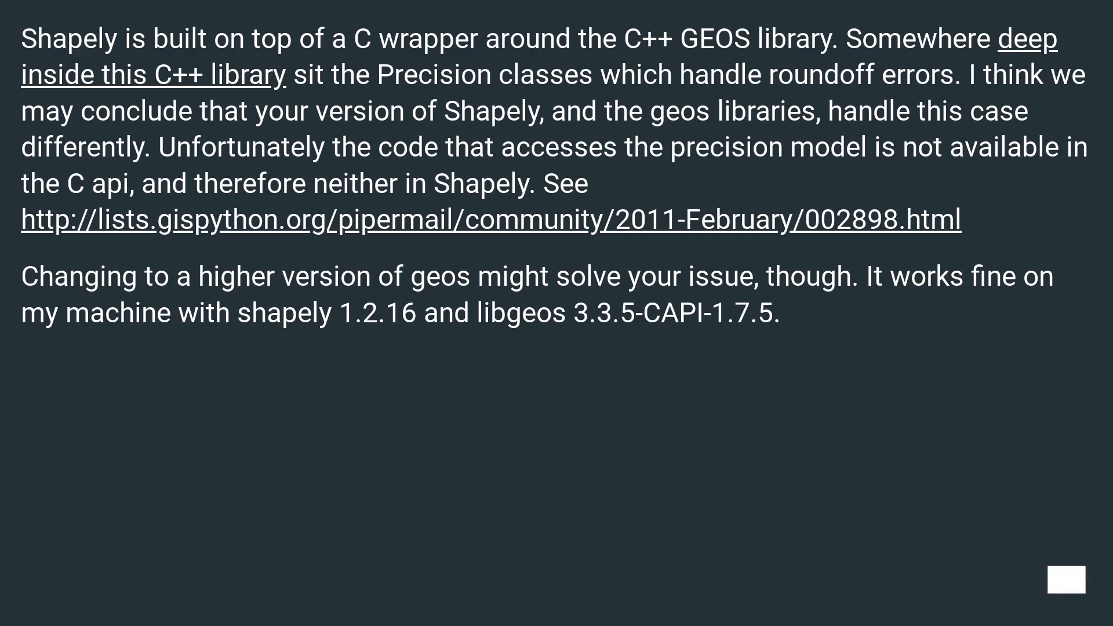
click(1072, 581)
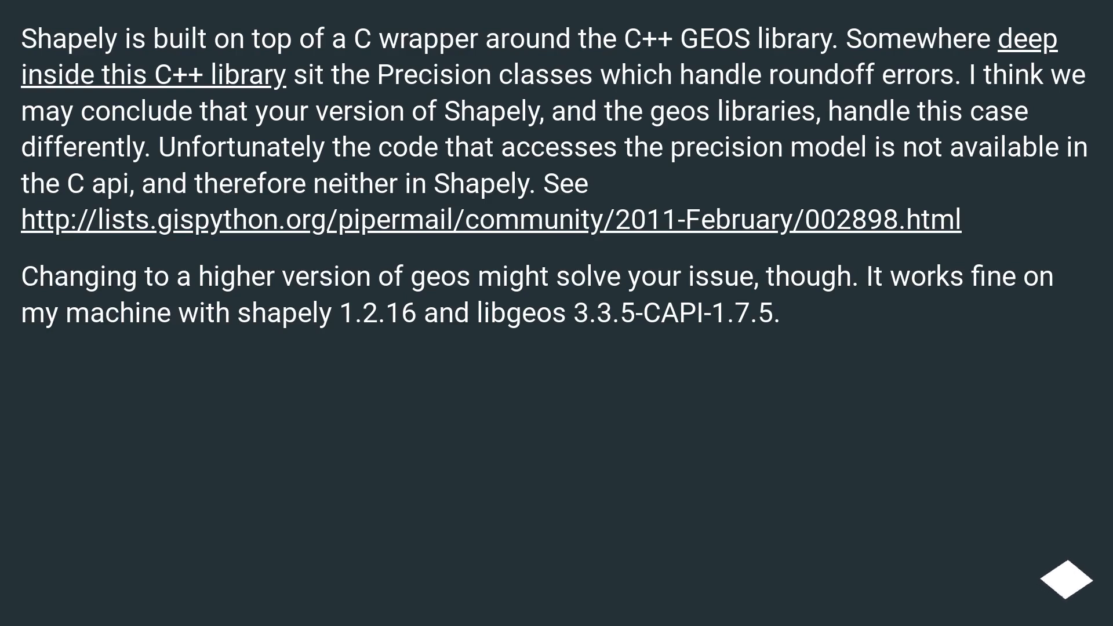